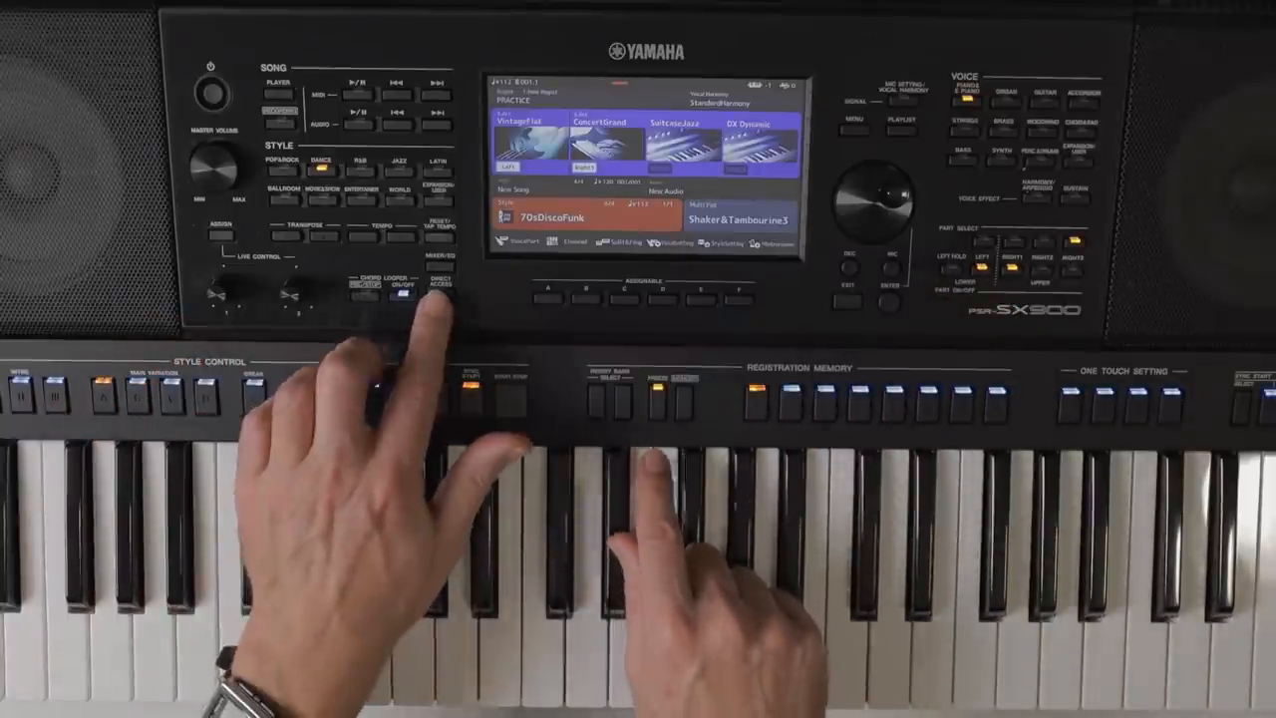
Hold Freeze to open Registration Freeze, with Live Control, Foot Pedals and Assignable Buttons ticked
{"action": "left_click", "coordinate": [661, 389]}
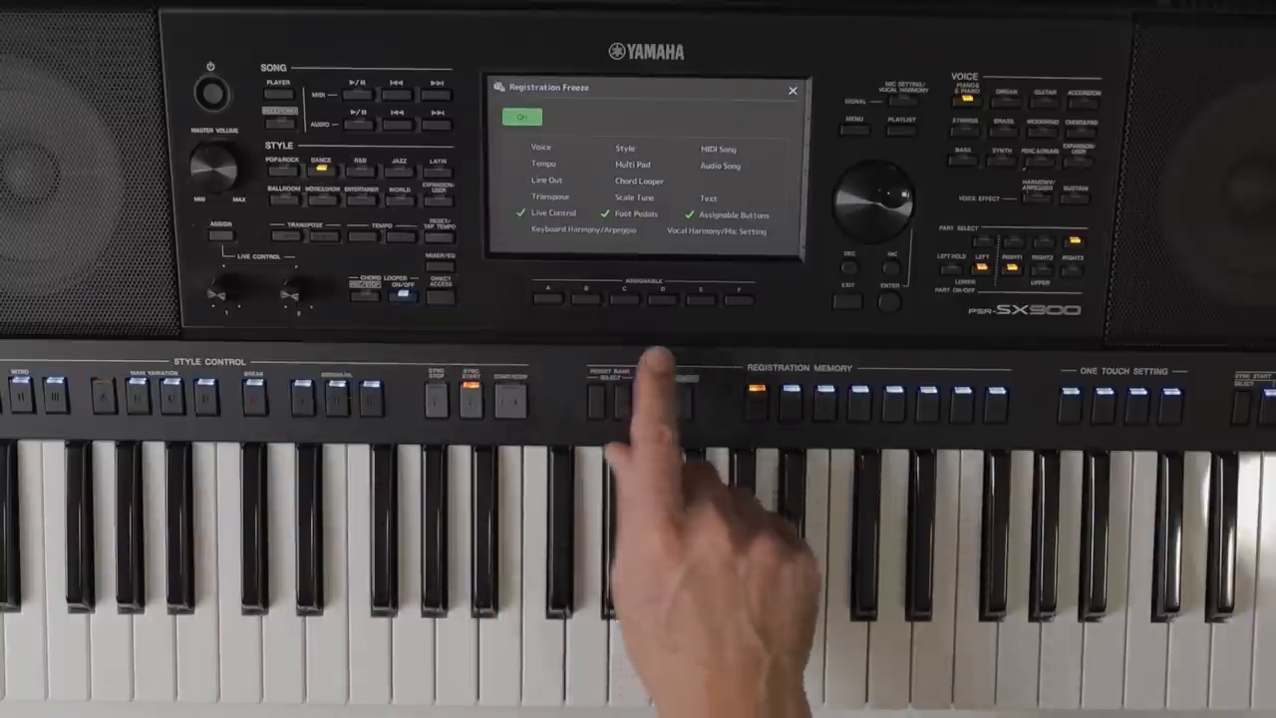